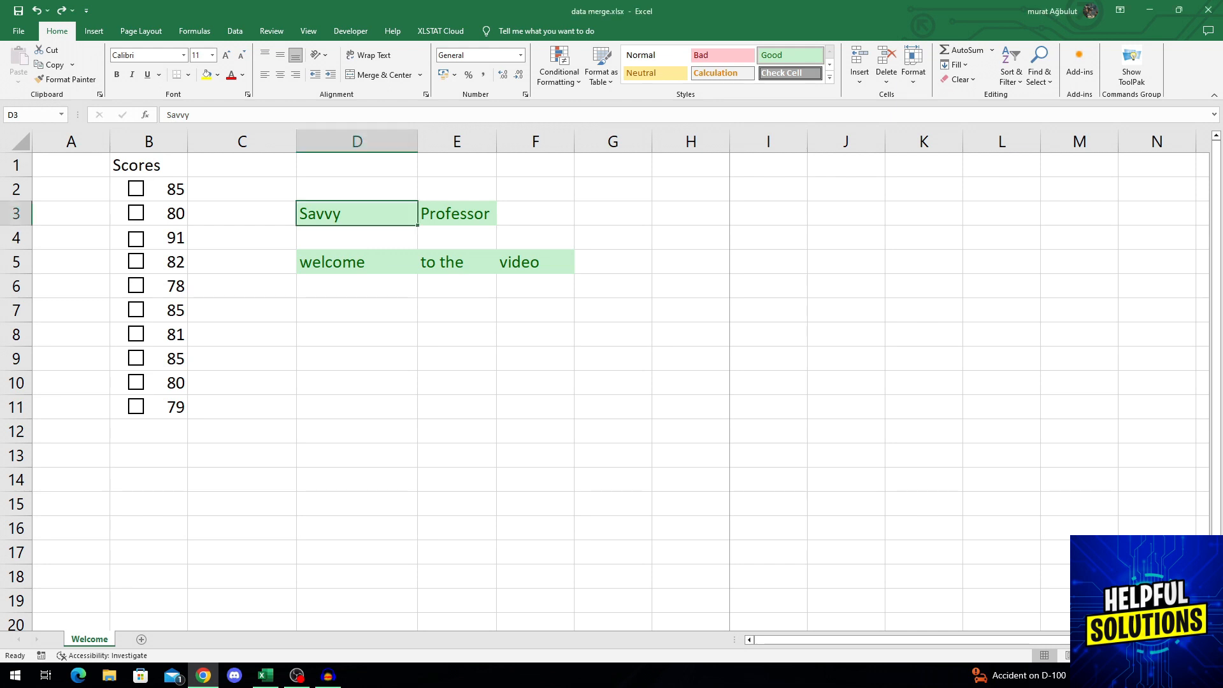
Select cell D3 and clear the word 'Savvy', keeping its green Good-style fill.
{"action": "left_click_drag", "start_coordinate": [242, 189], "coordinate": [612, 285]}
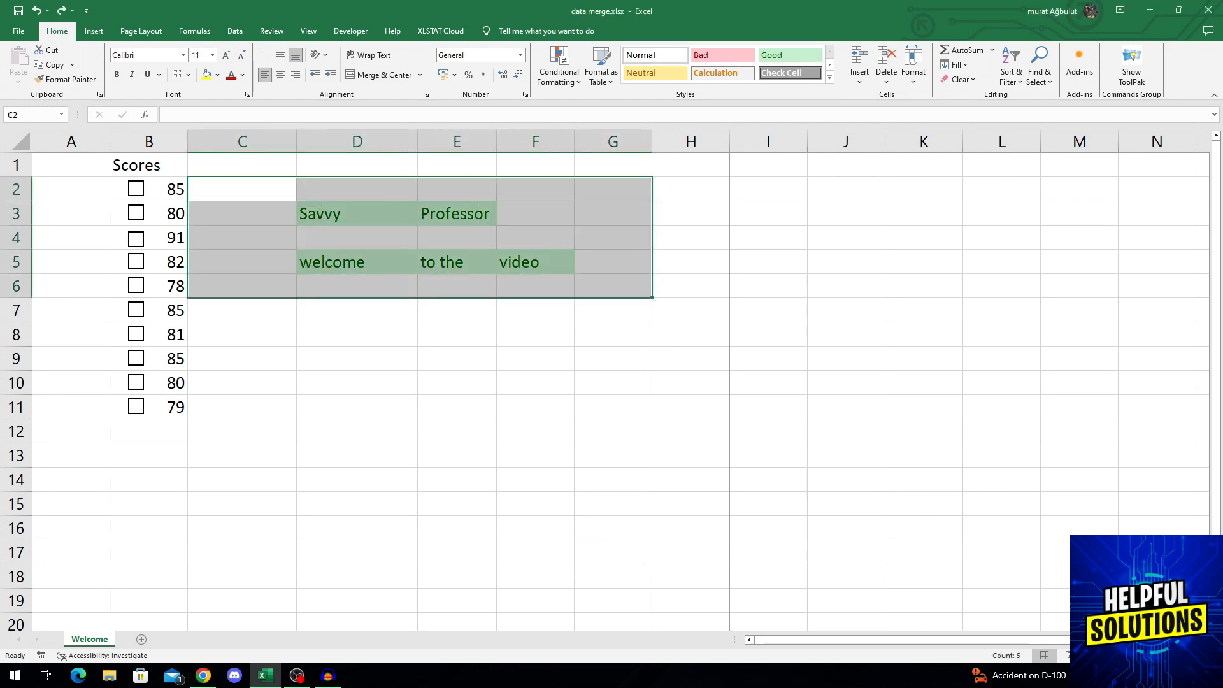
{"action": "left_click", "coordinate": [356, 213]}
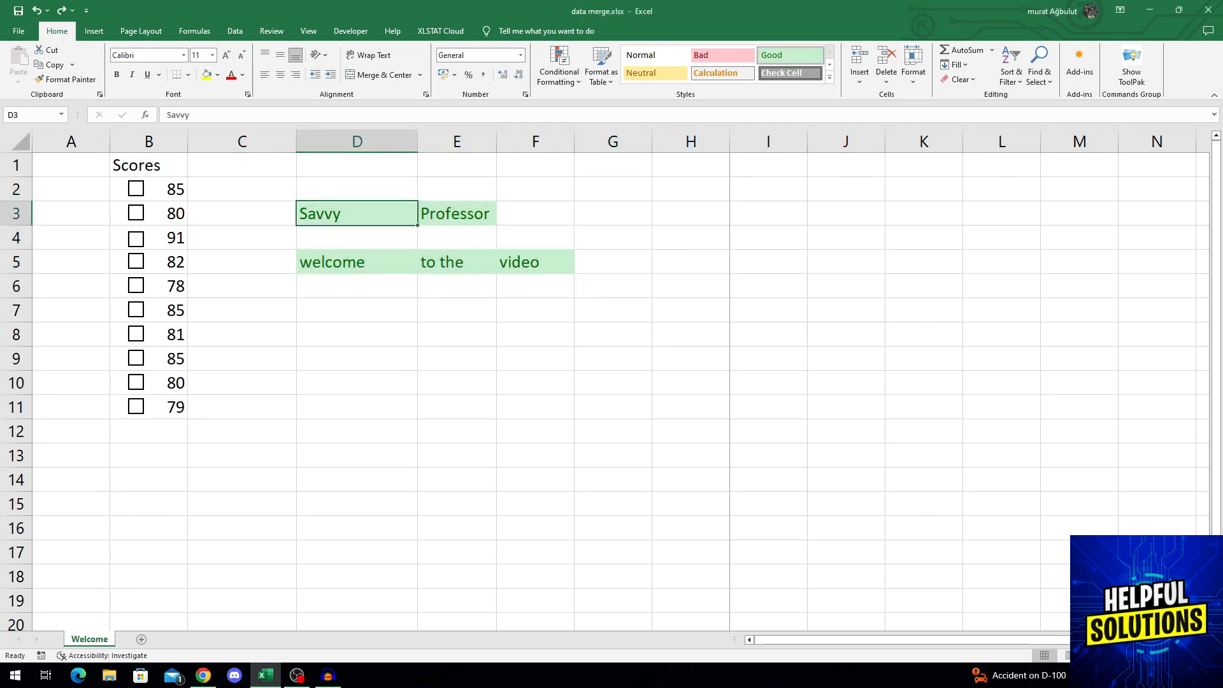
{"action": "left_click", "coordinate": [534, 261]}
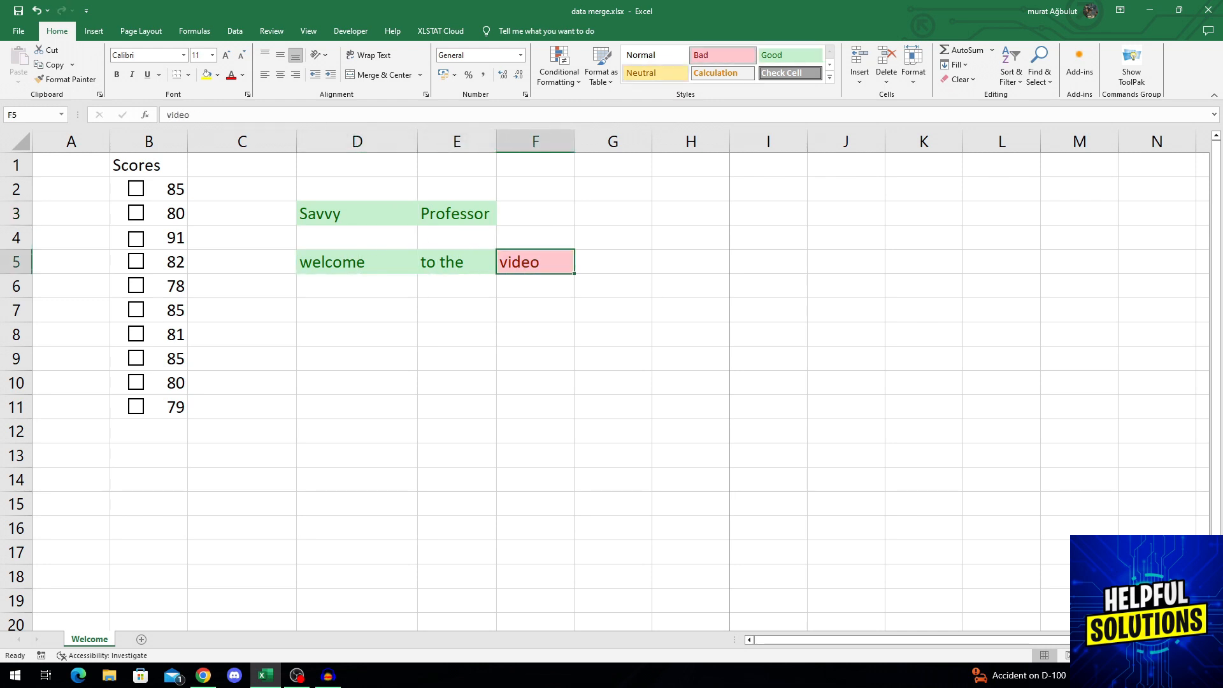
{"action": "left_click", "coordinate": [93, 31]}
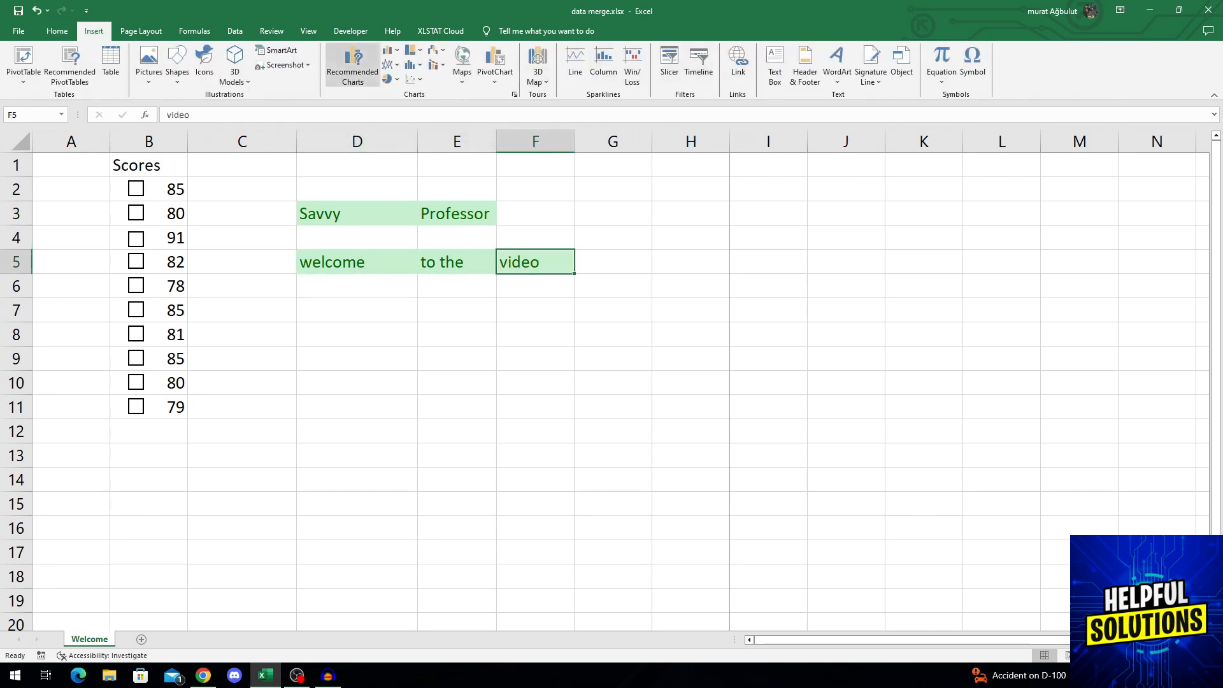
{"action": "left_click", "coordinate": [56, 31]}
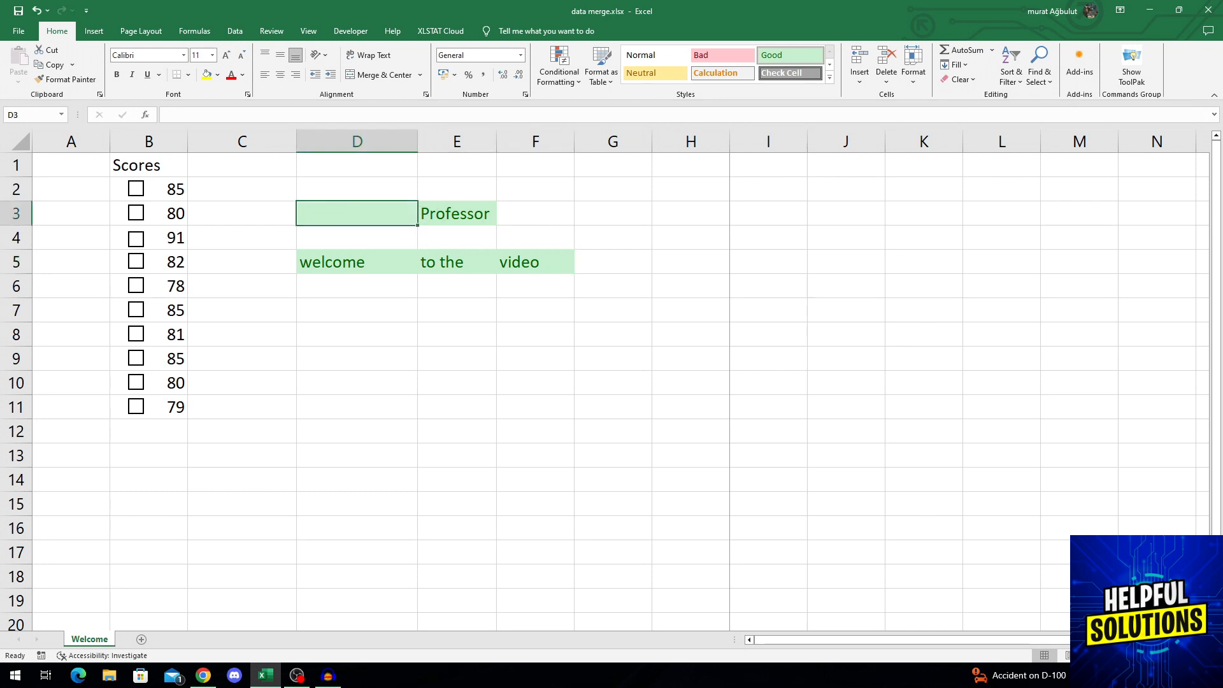
Retype 'Savvy' into D3, then open the Delete cells dialog and cancel it.
{"action": "type", "text": "Savvy"}
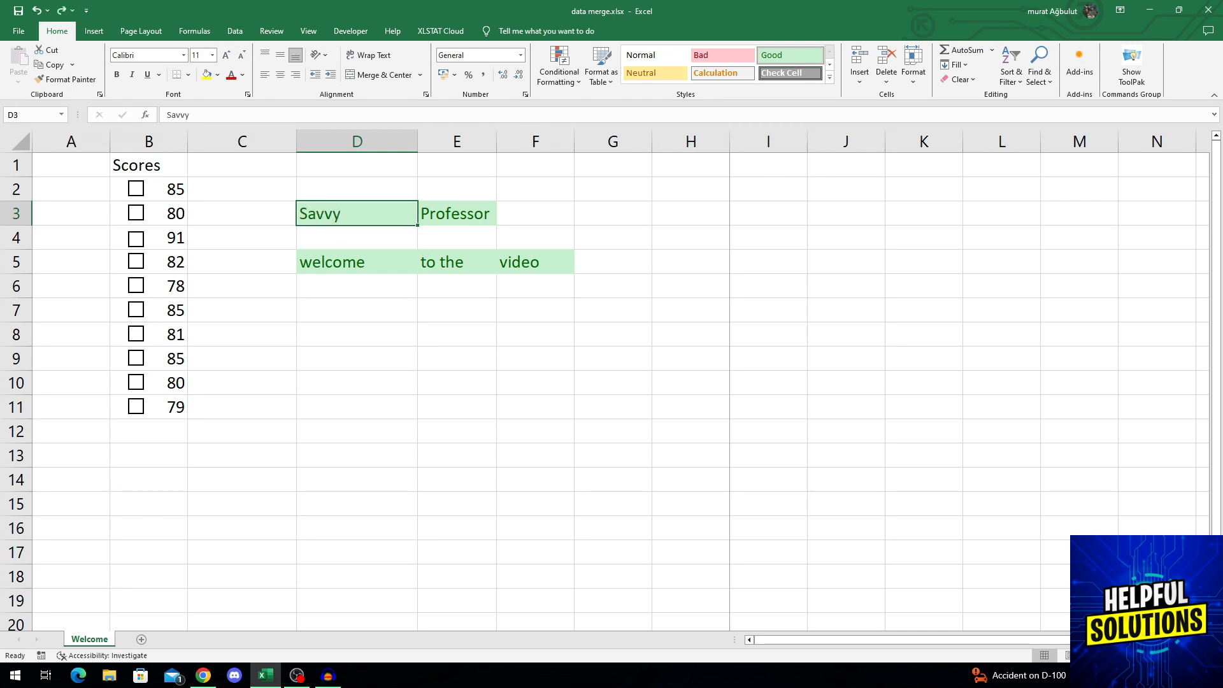
{"action": "right_click", "coordinate": [320, 212]}
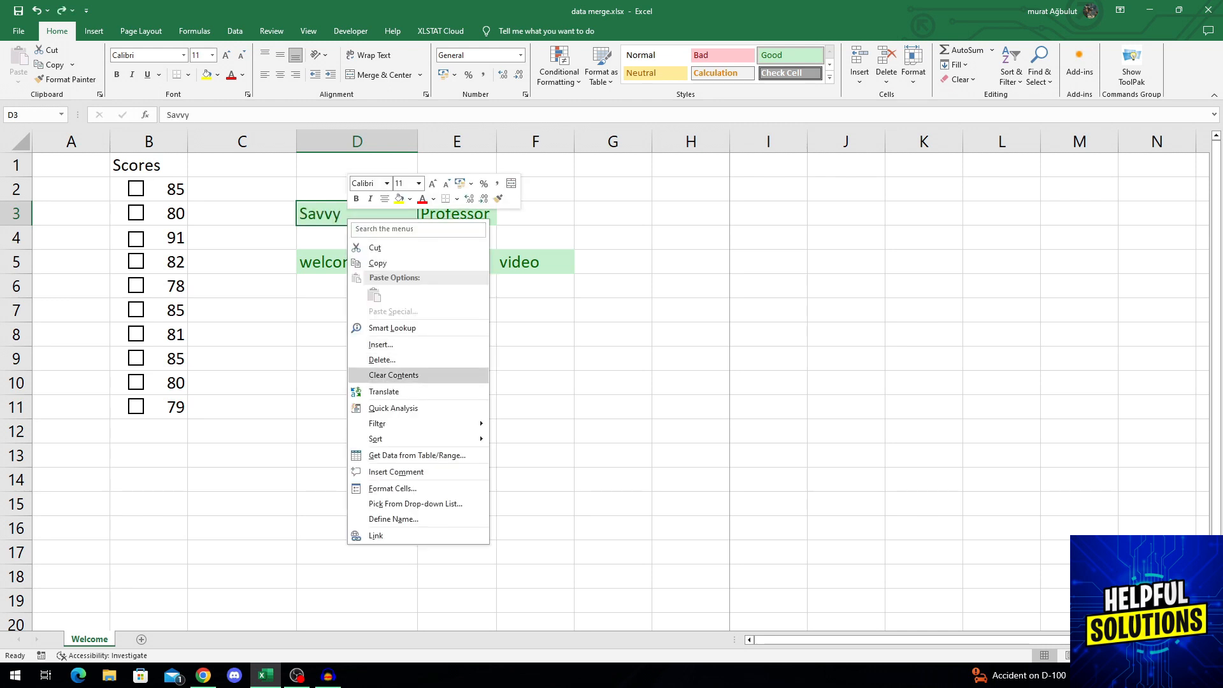
{"action": "mouse_move", "coordinate": [382, 360]}
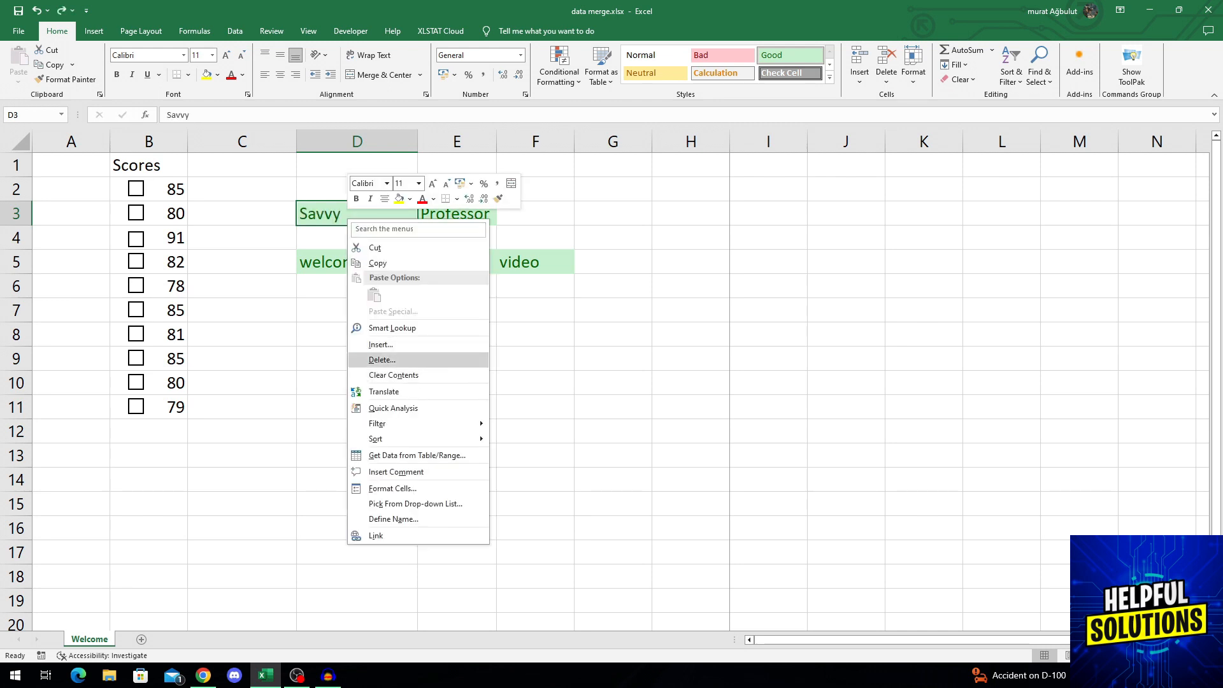
{"action": "left_click", "coordinate": [381, 359]}
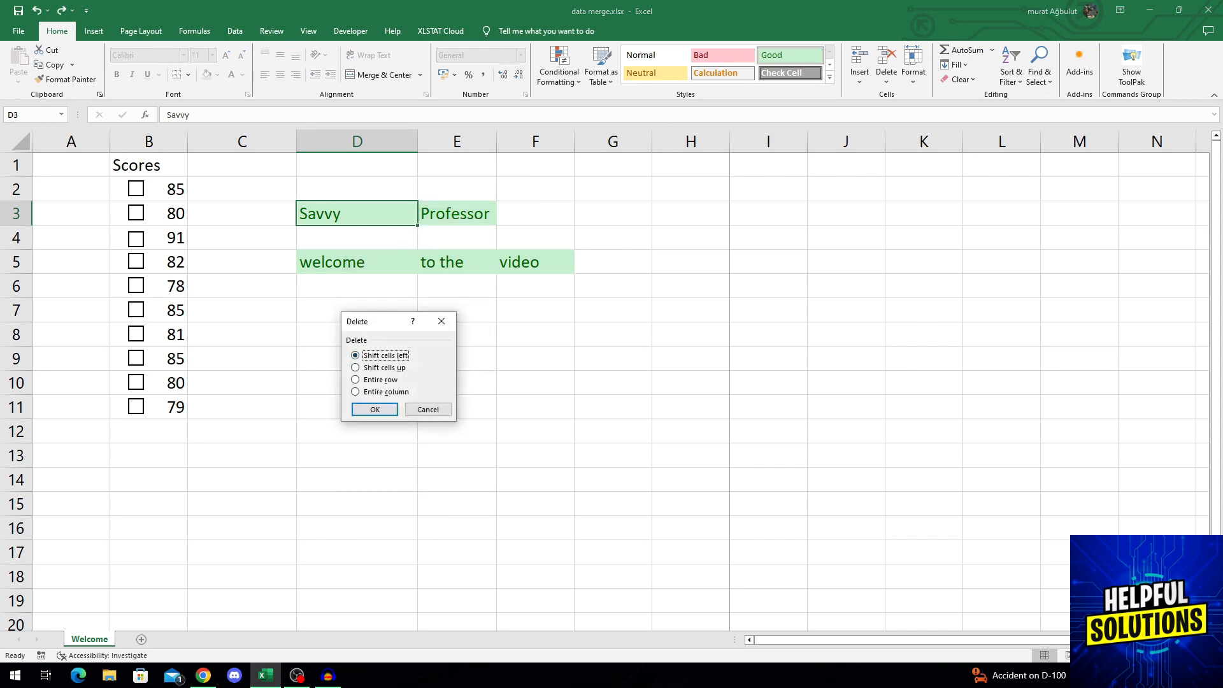
{"action": "left_click", "coordinate": [374, 409]}
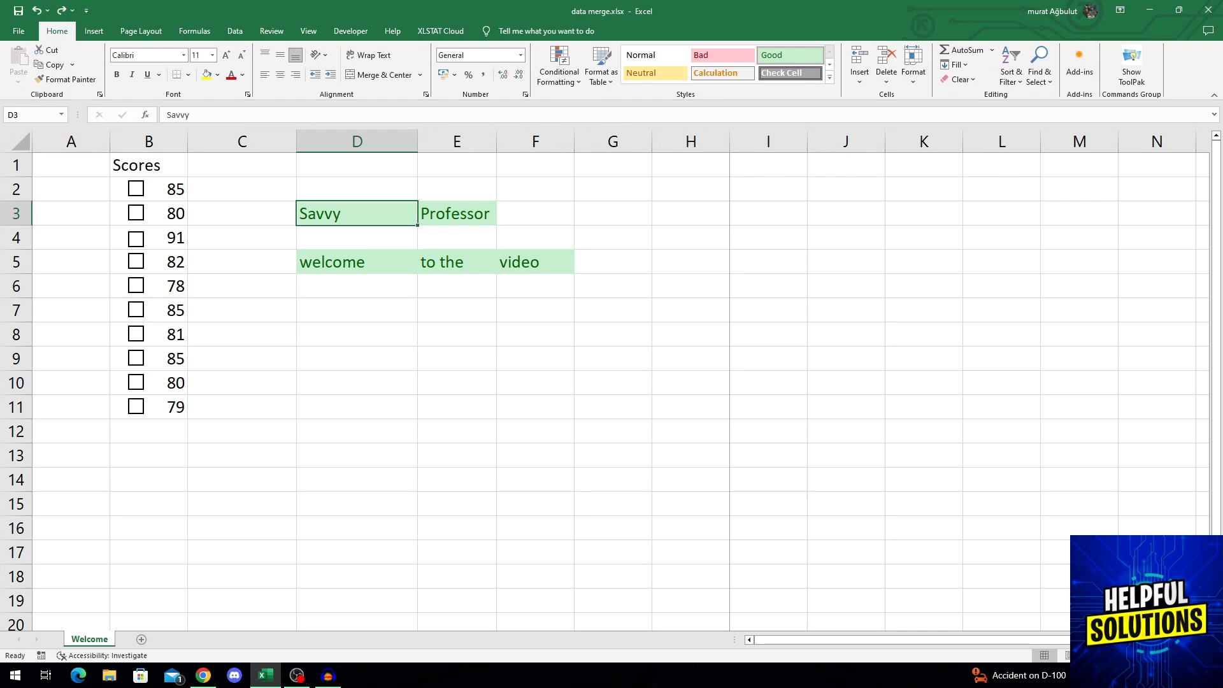
{"action": "double_click", "coordinate": [356, 213]}
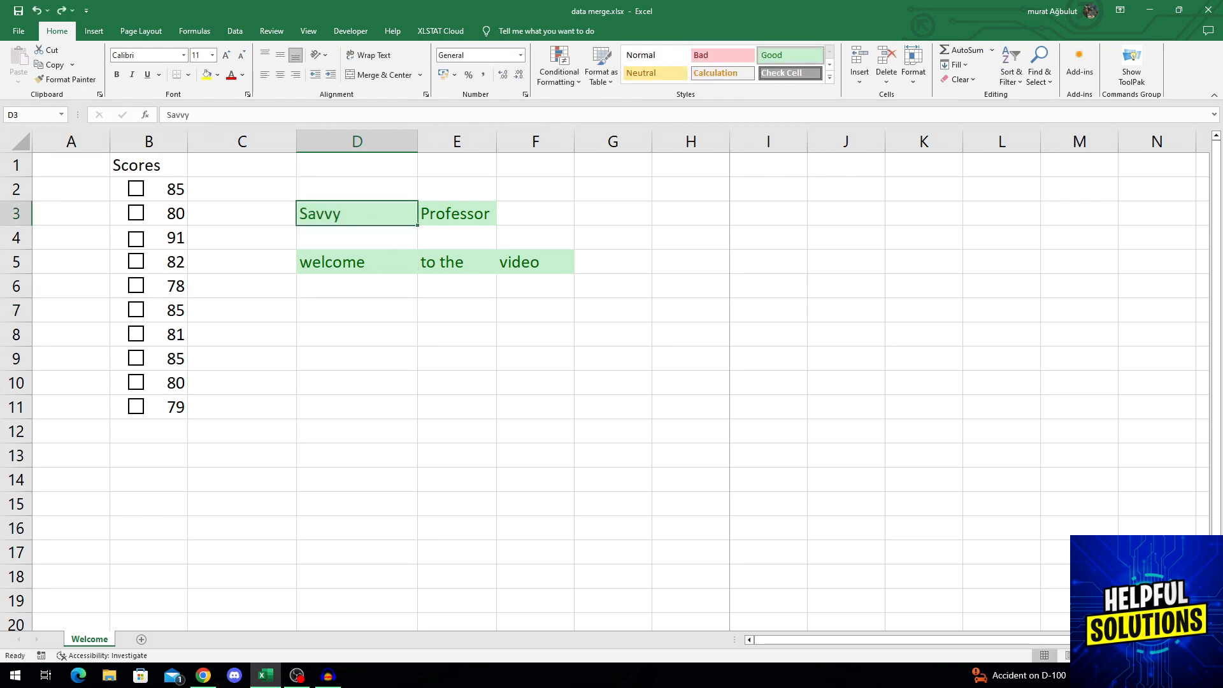
{"action": "left_click", "coordinate": [535, 262]}
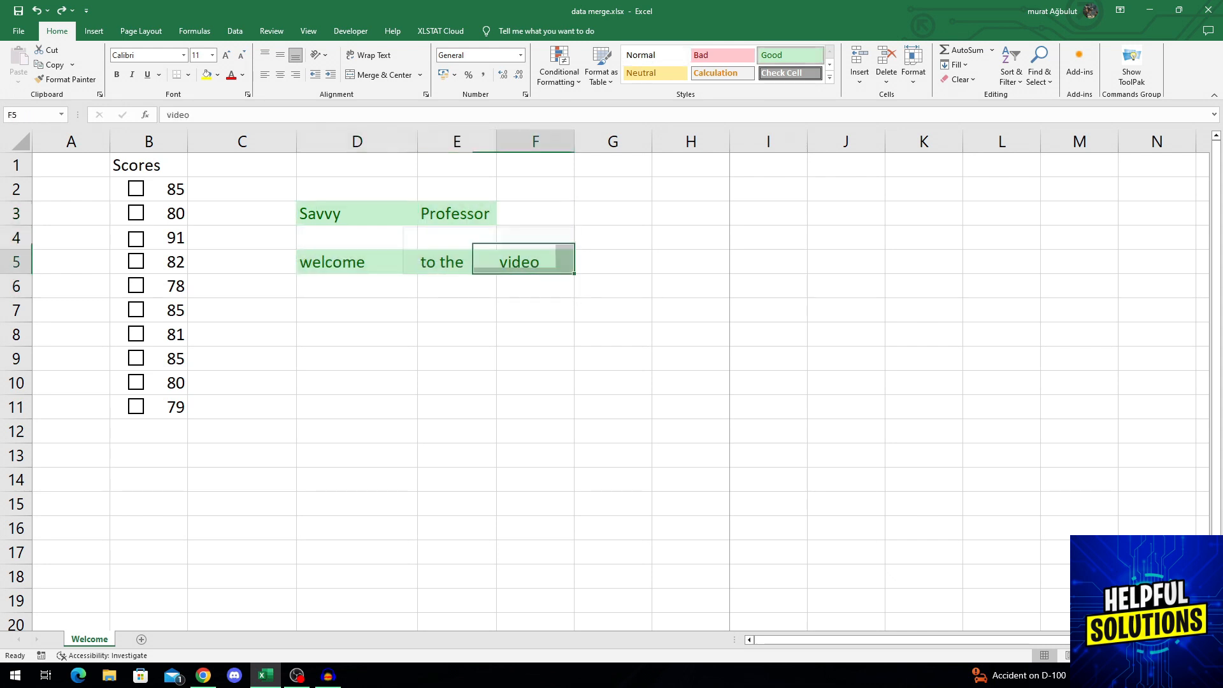
{"action": "left_click_drag", "start_coordinate": [519, 261], "coordinate": [319, 212]}
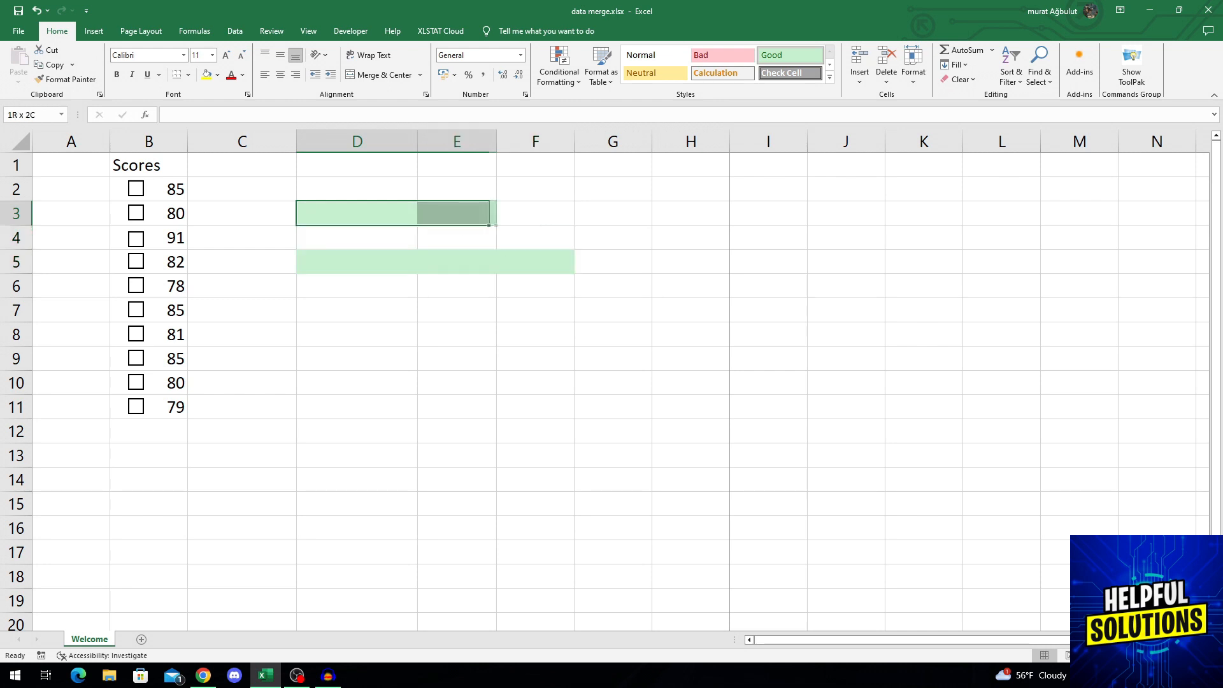
{"action": "left_click", "coordinate": [612, 238]}
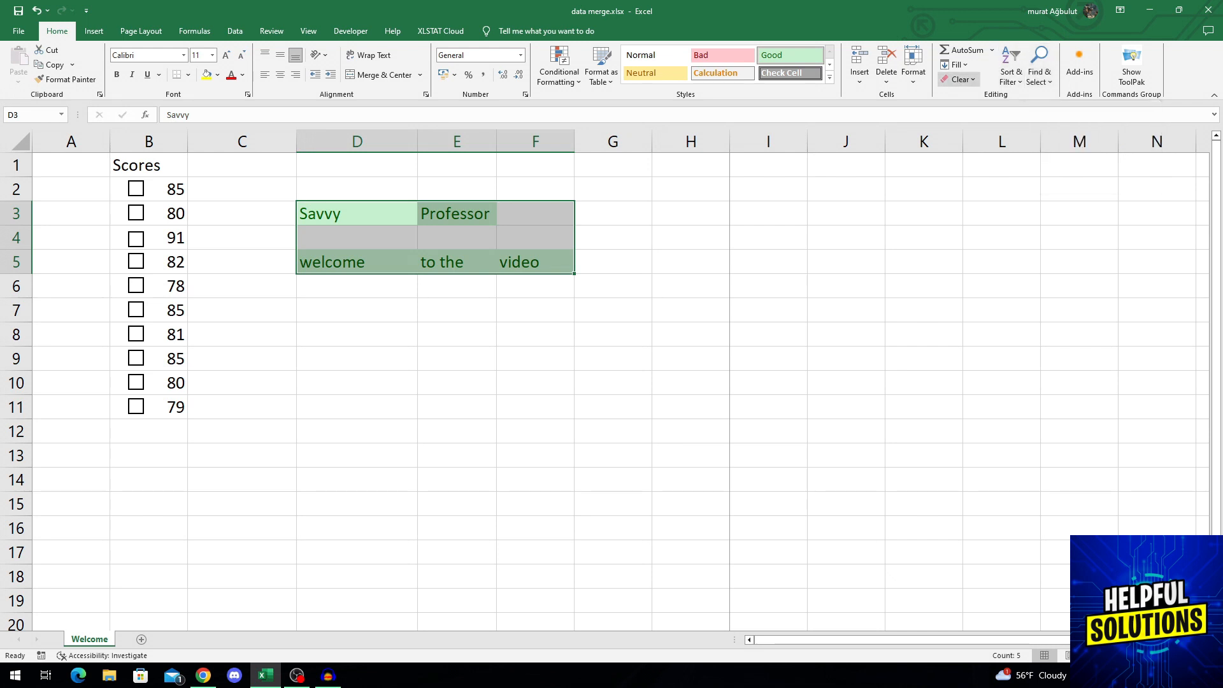
Try Clear All on D3:F5, undo it, then delete only the cell text.
{"action": "left_click", "coordinate": [961, 79]}
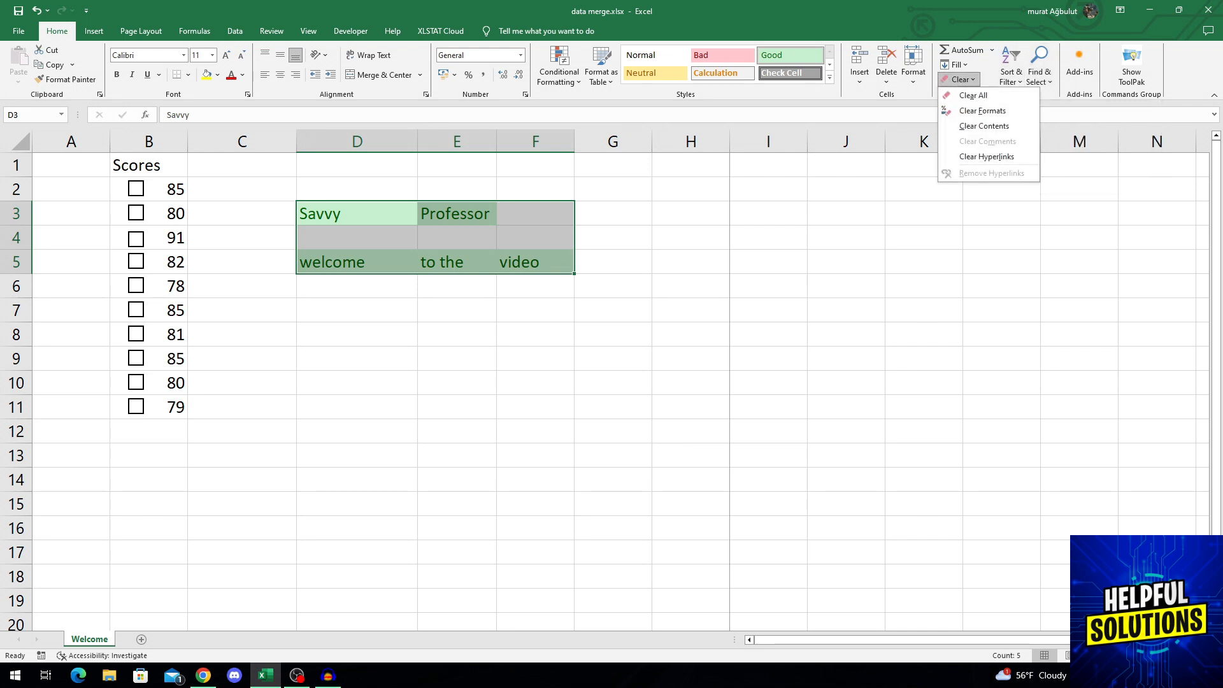
{"action": "mouse_move", "coordinate": [973, 95]}
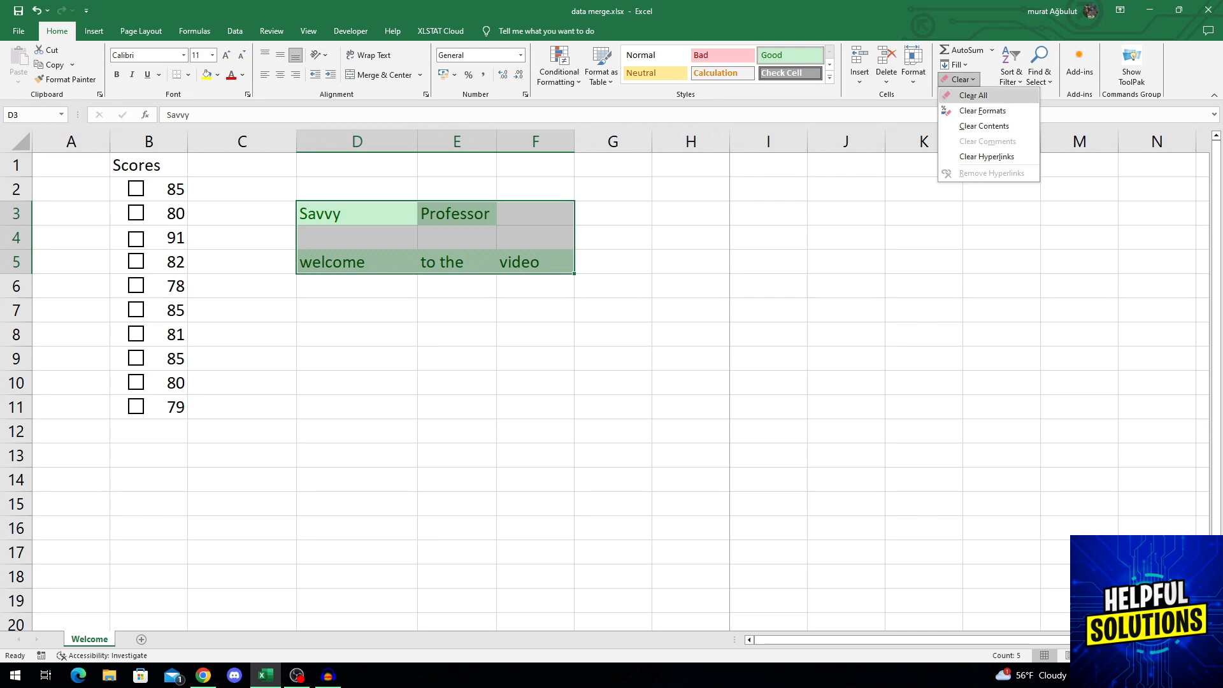
{"action": "mouse_move", "coordinate": [973, 94]}
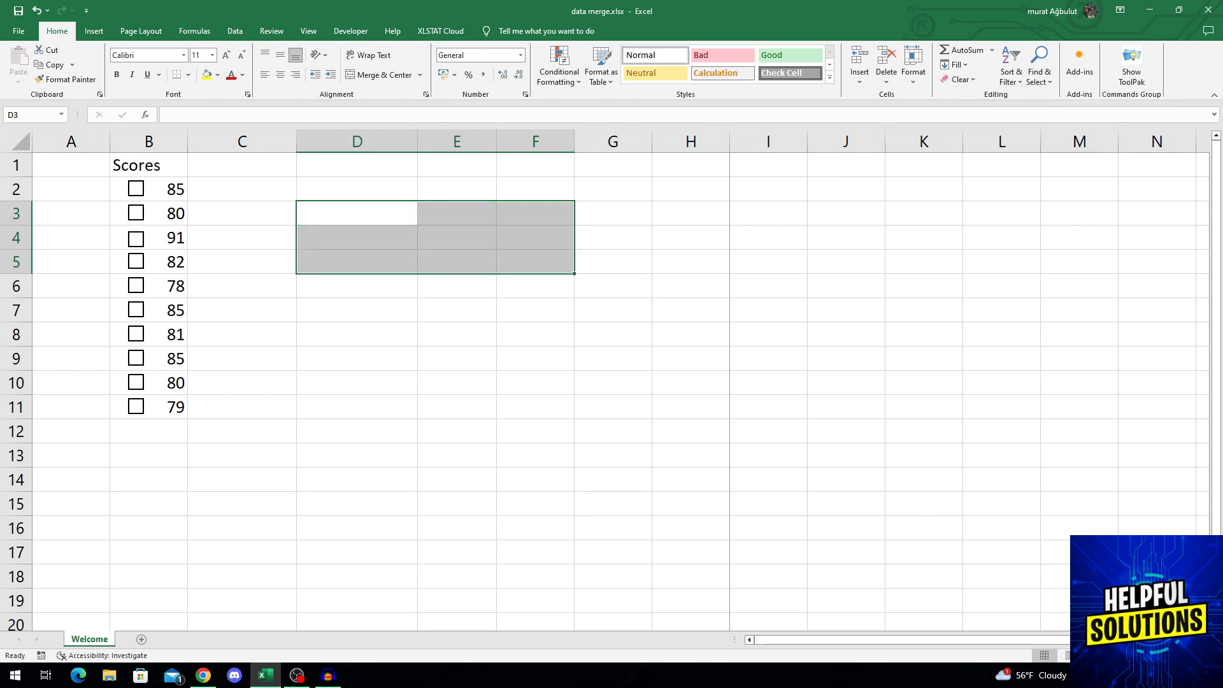
{"action": "key", "text": "ctrl+v"}
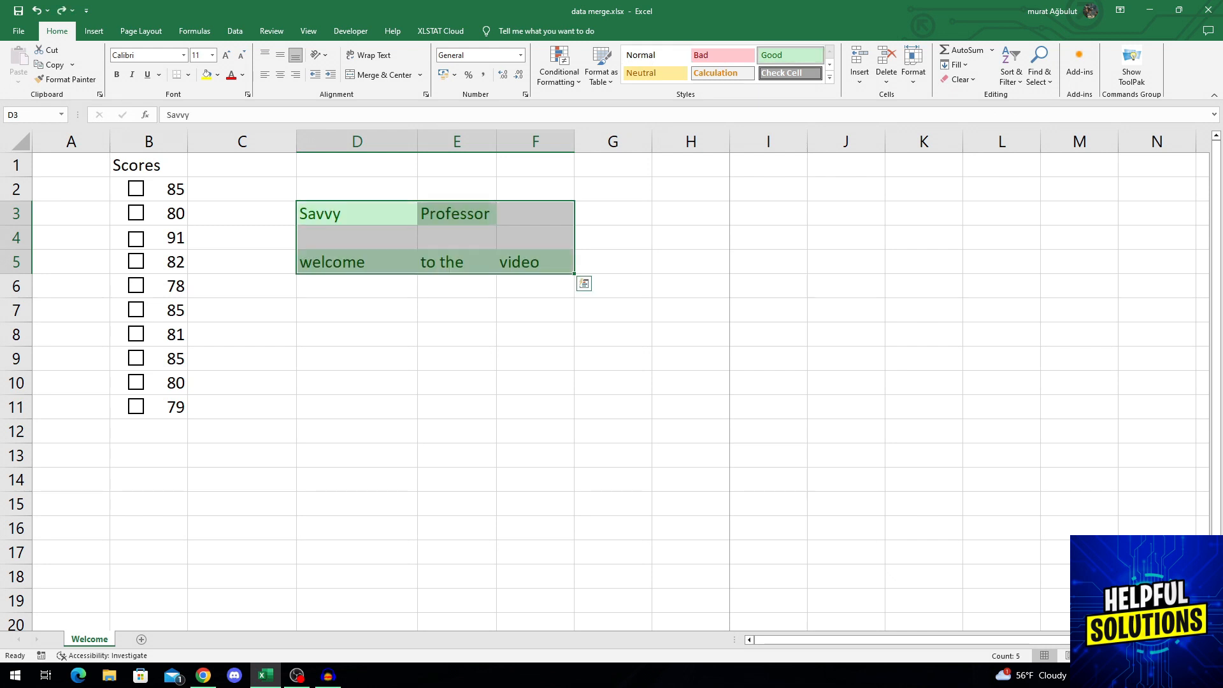
{"action": "key", "text": "Delete"}
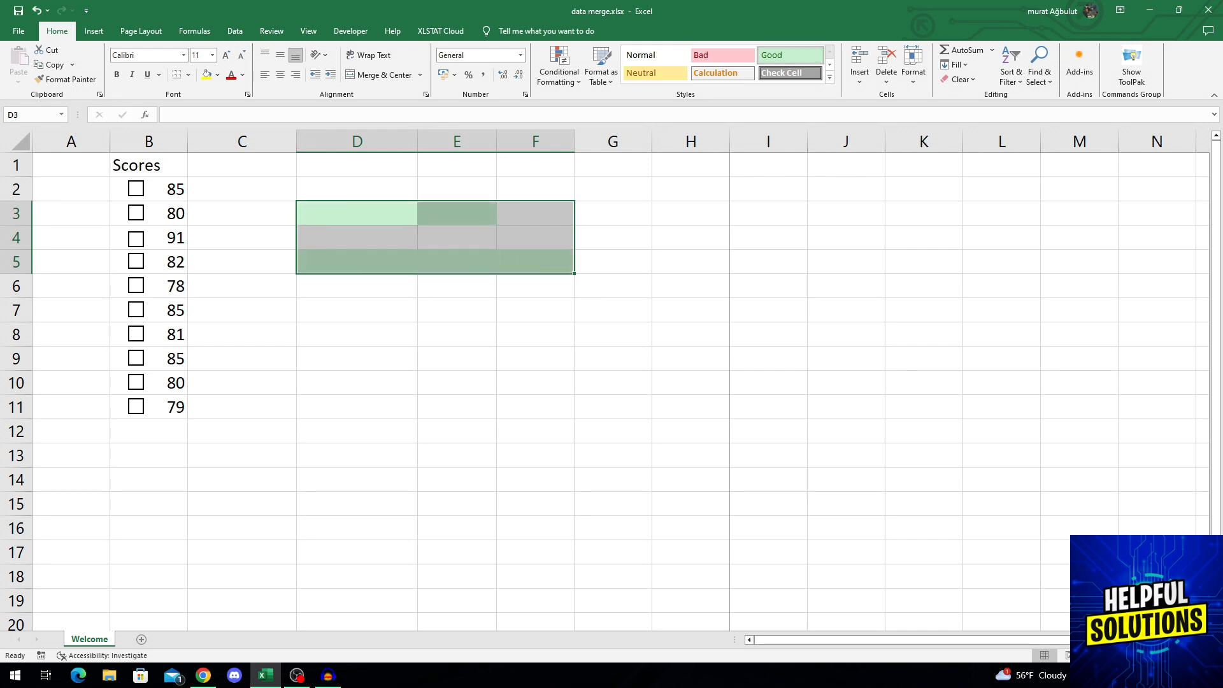